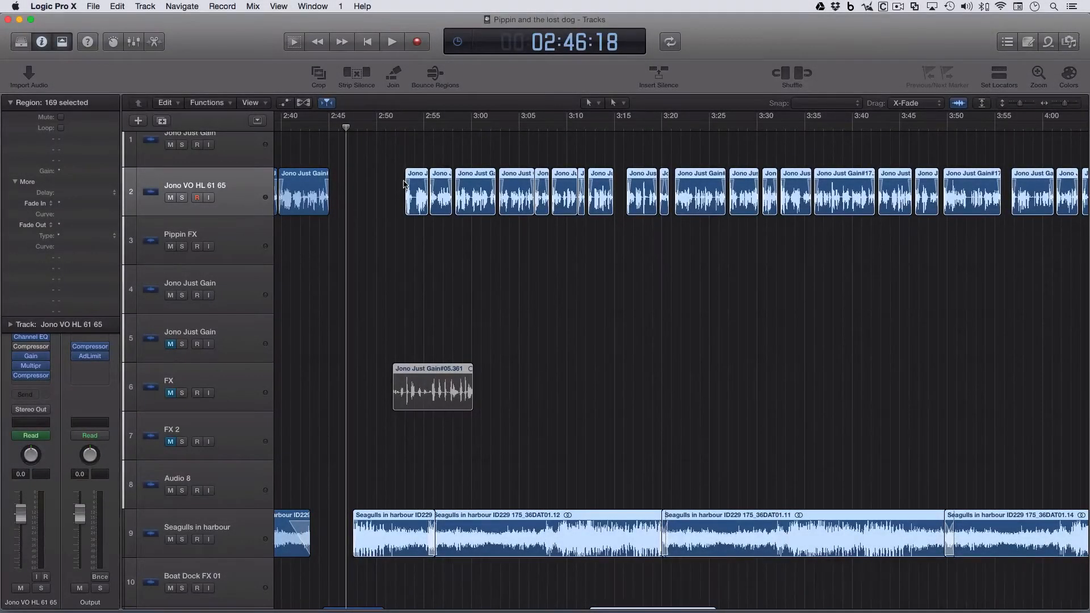
{"action": "mouse_move", "coordinate": [444, 248]}
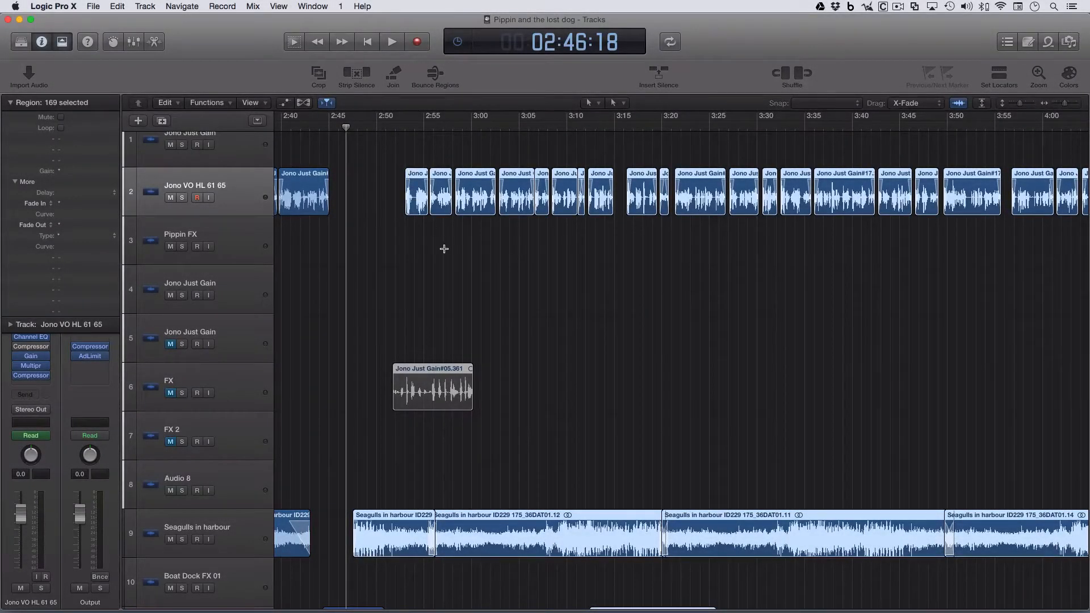
{"action": "mouse_move", "coordinate": [377, 130]}
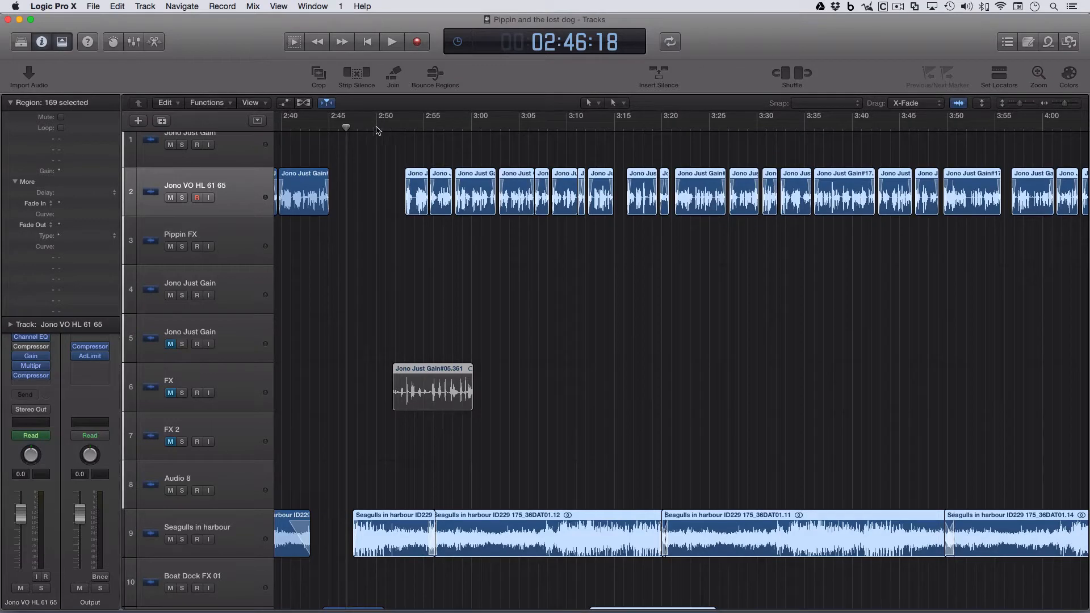
{"action": "mouse_move", "coordinate": [368, 177]}
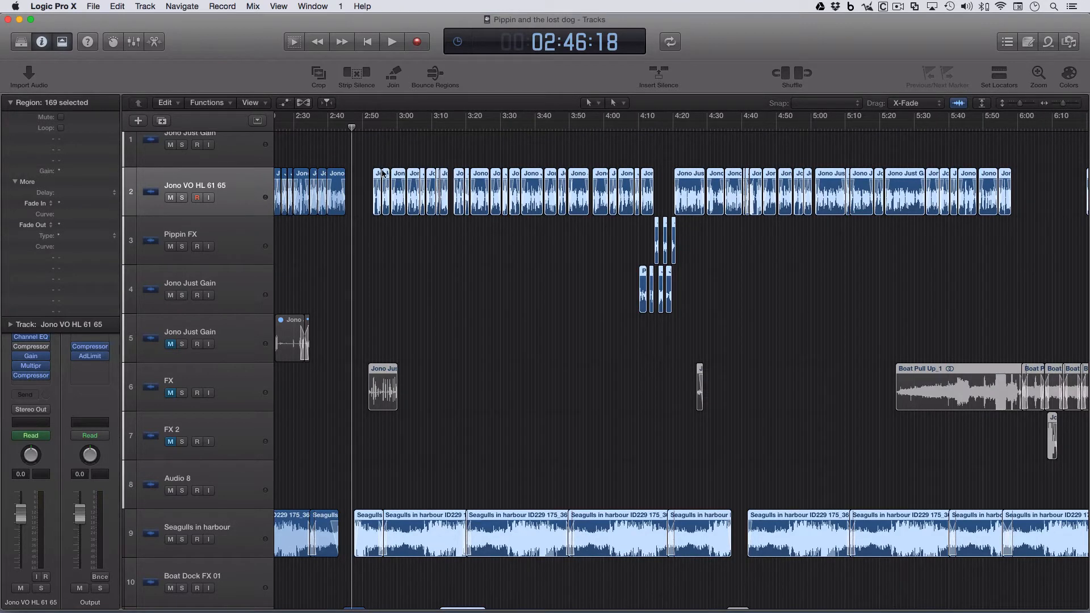
{"action": "mouse_move", "coordinate": [601, 177]}
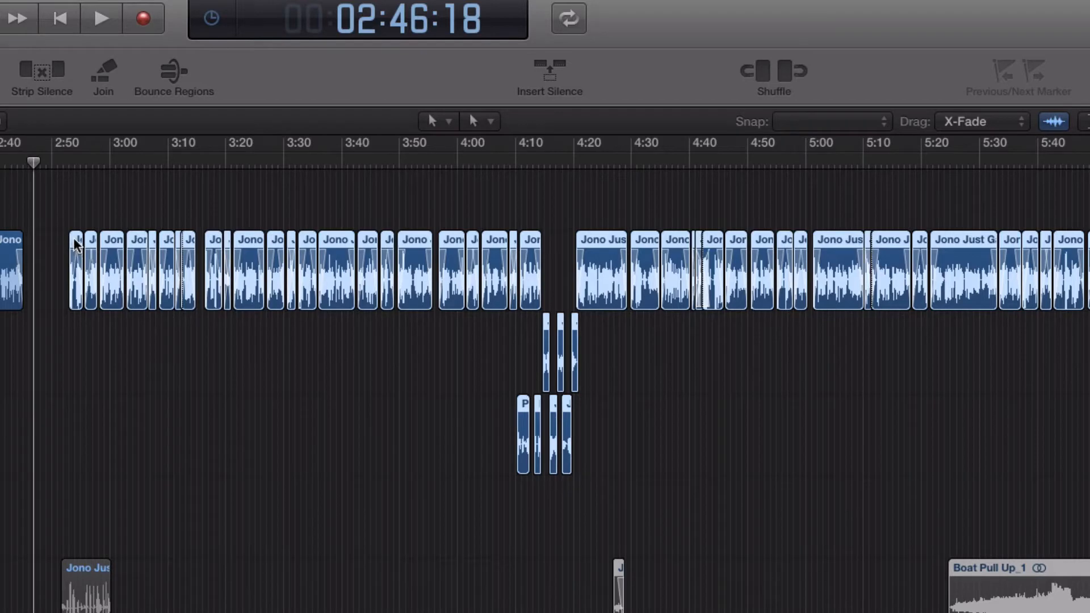
- Move the playhead to about 2:53:07, the start of the first Jono VO region
{"action": "left_click_drag", "start_coordinate": [76, 243], "coordinate": [81, 245]}
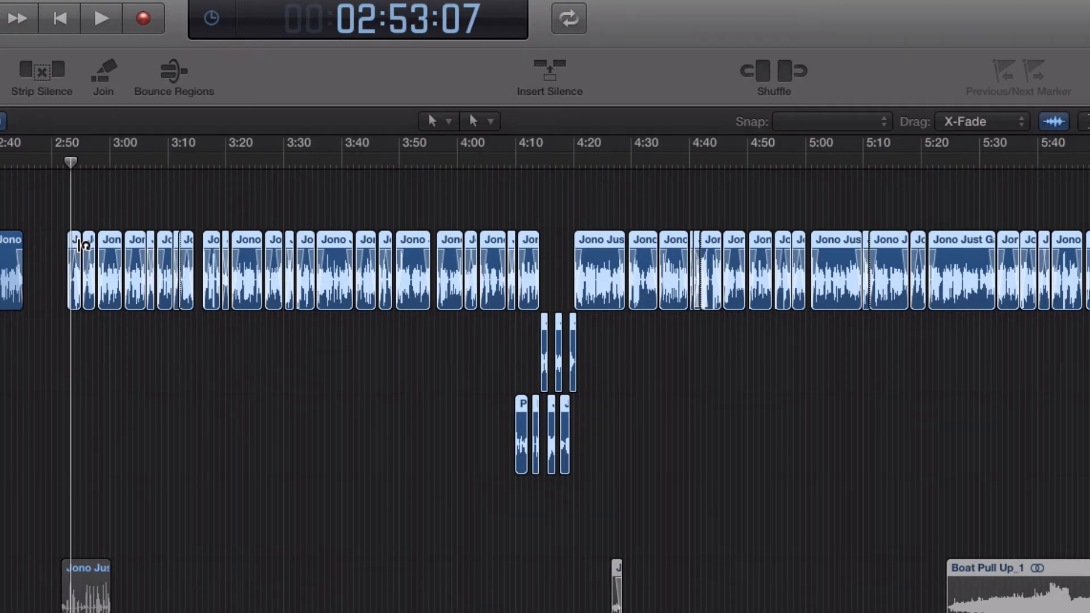
{"action": "mouse_move", "coordinate": [59, 246]}
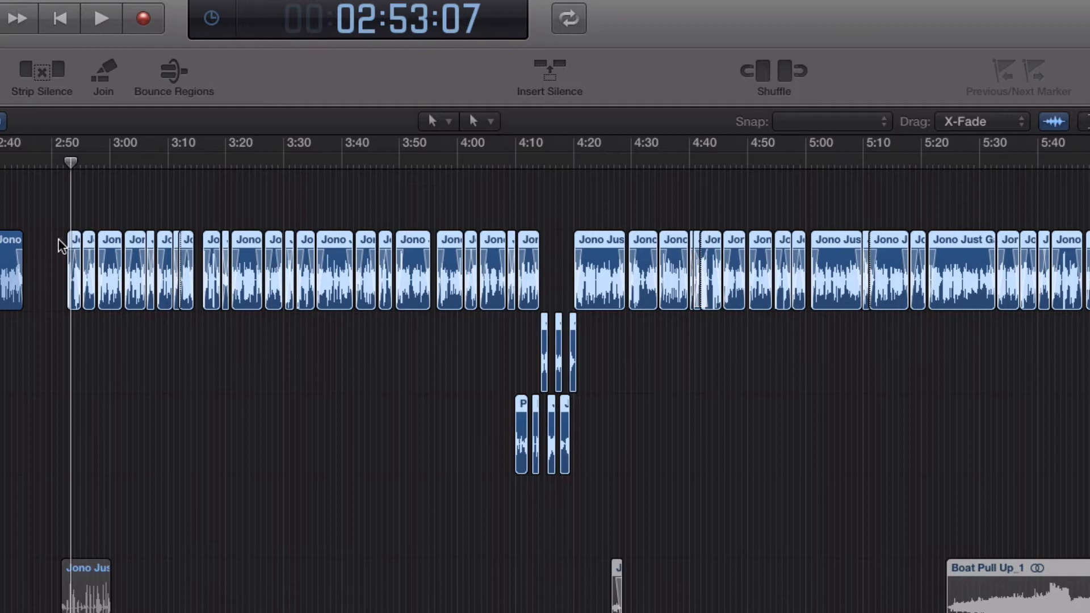
{"action": "scroll", "scroll_direction": "right", "scroll_amount": 3}
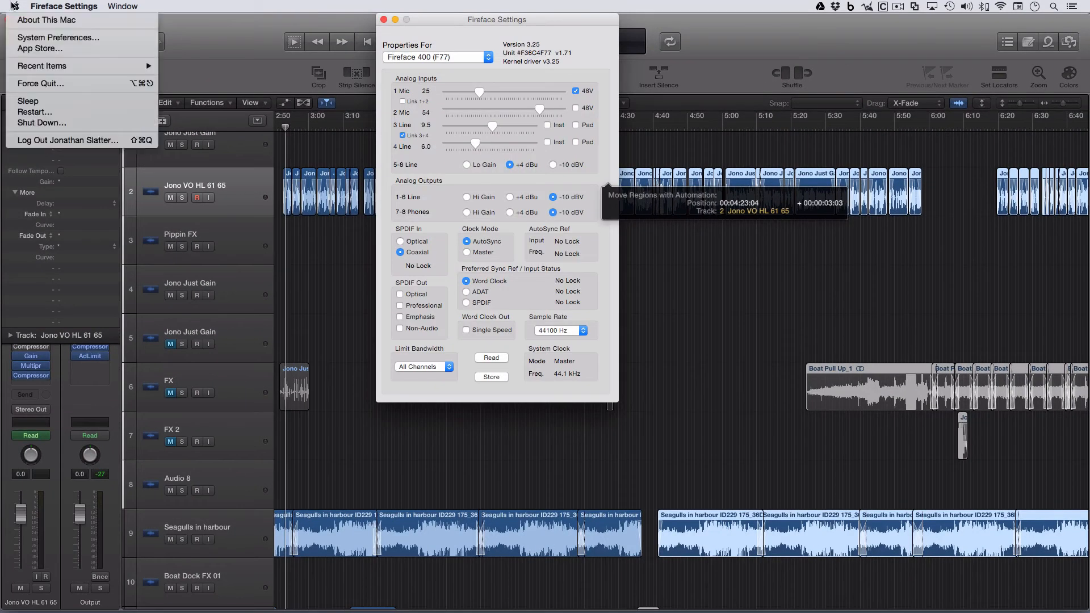
{"action": "mouse_move", "coordinate": [80, 84]}
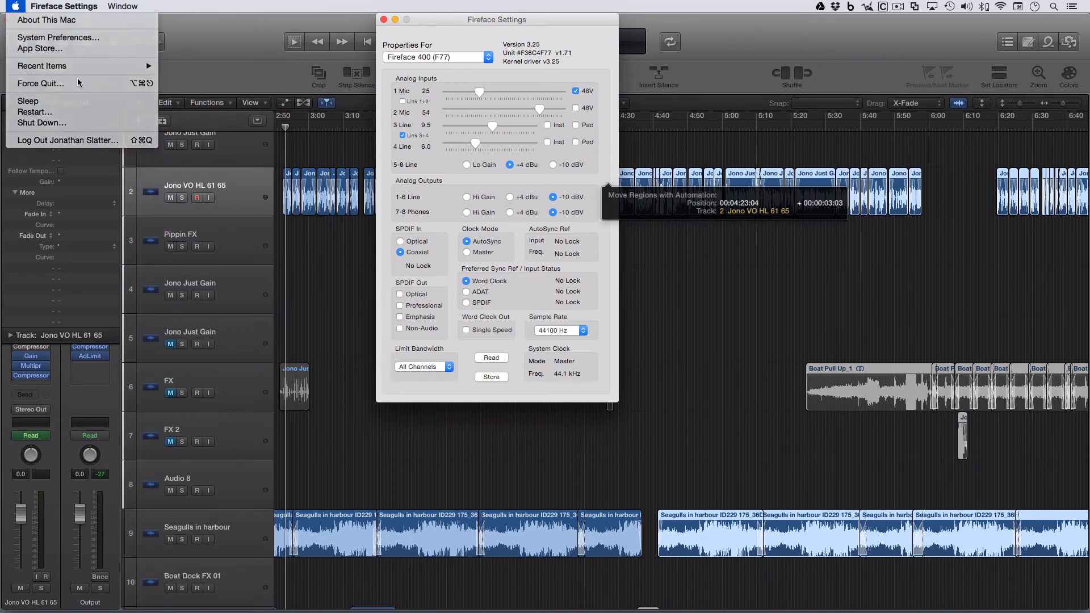
- Verify Logic Pro X shows as not responding in Force Quit Applications, then close it without quitting
{"action": "left_click", "coordinate": [40, 83]}
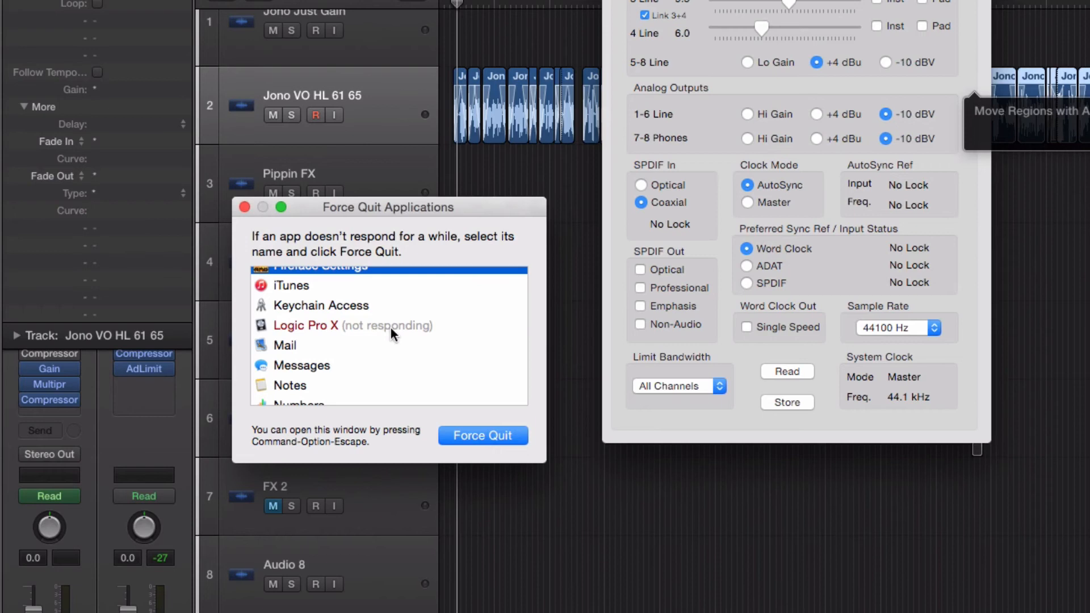
{"action": "scroll", "scroll_direction": "down", "scroll_amount": 3}
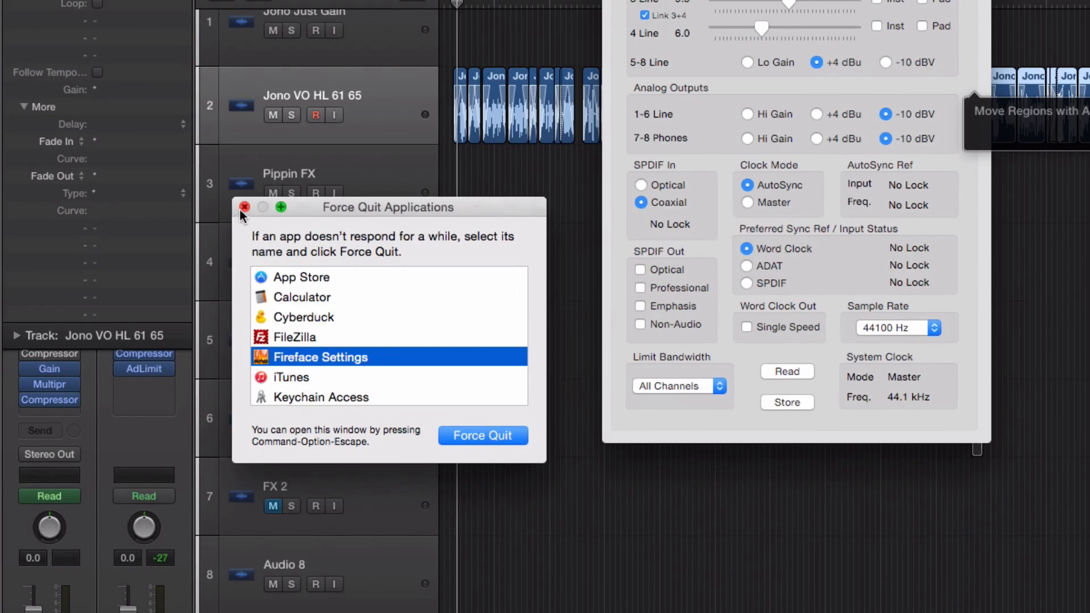
{"action": "left_click", "coordinate": [244, 206]}
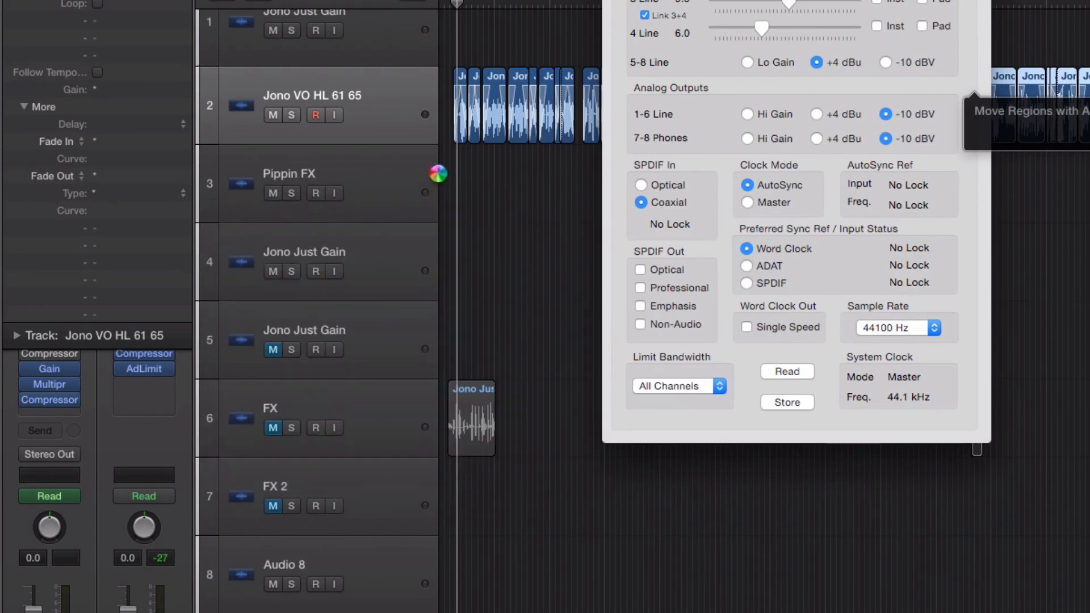